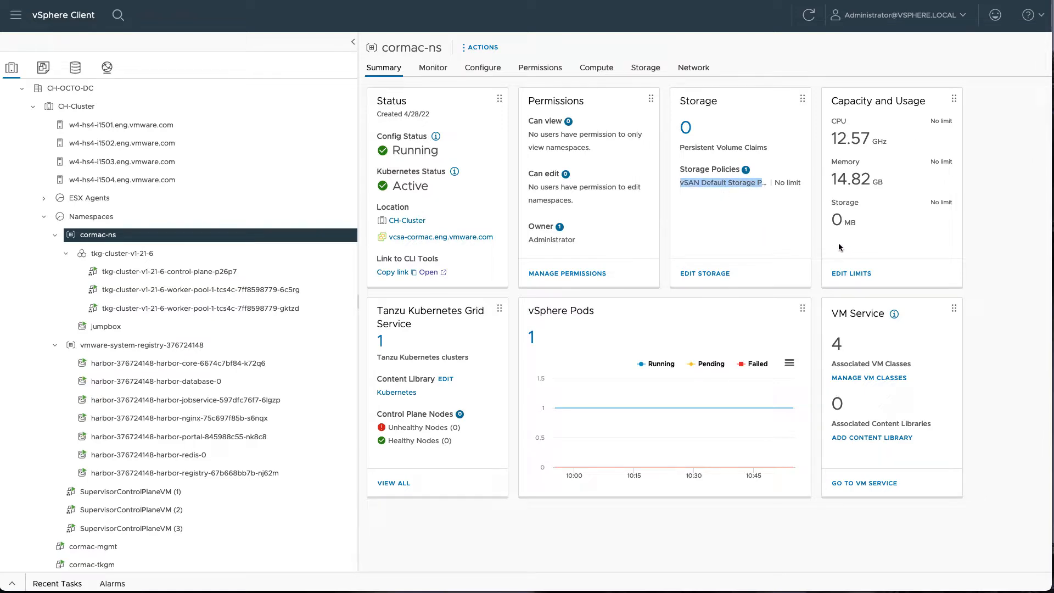
# Review both pages of the cormac-ns namespace's four assigned VM classes and close the list
pyautogui.click(868, 378)
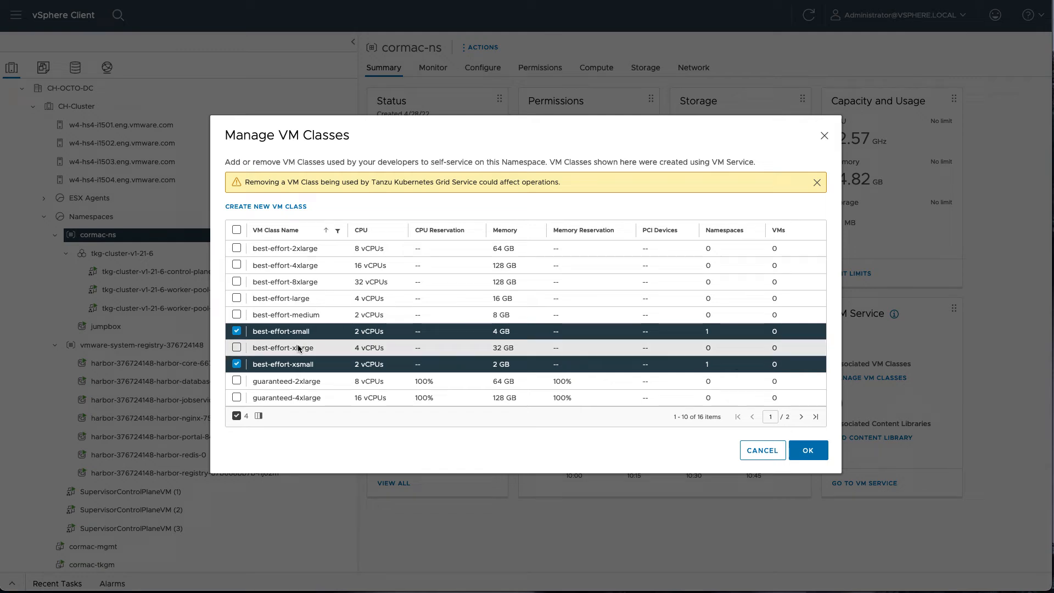
pyautogui.moveTo(799, 417)
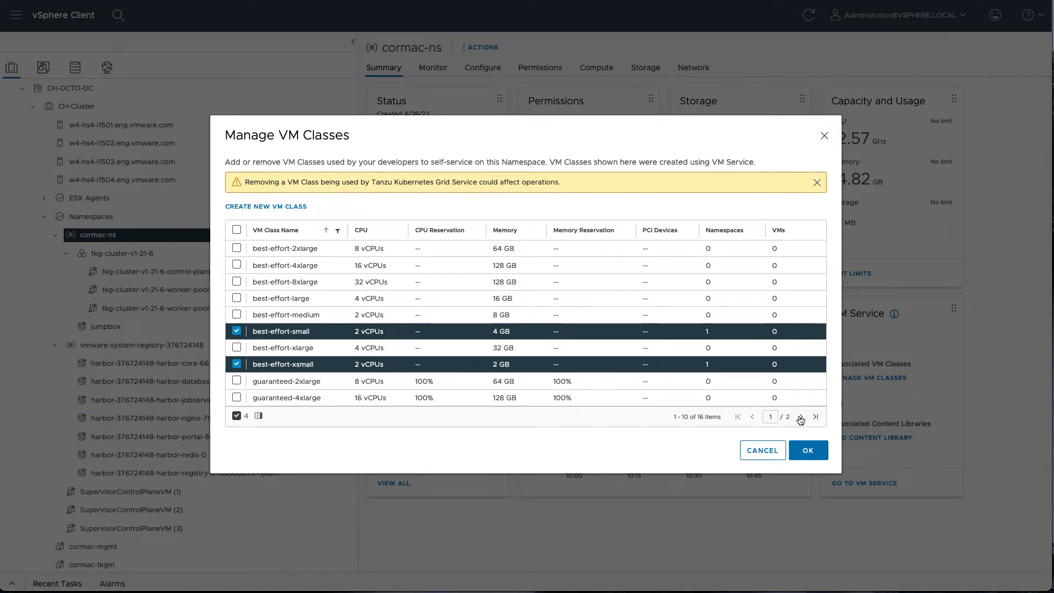
pyautogui.click(801, 417)
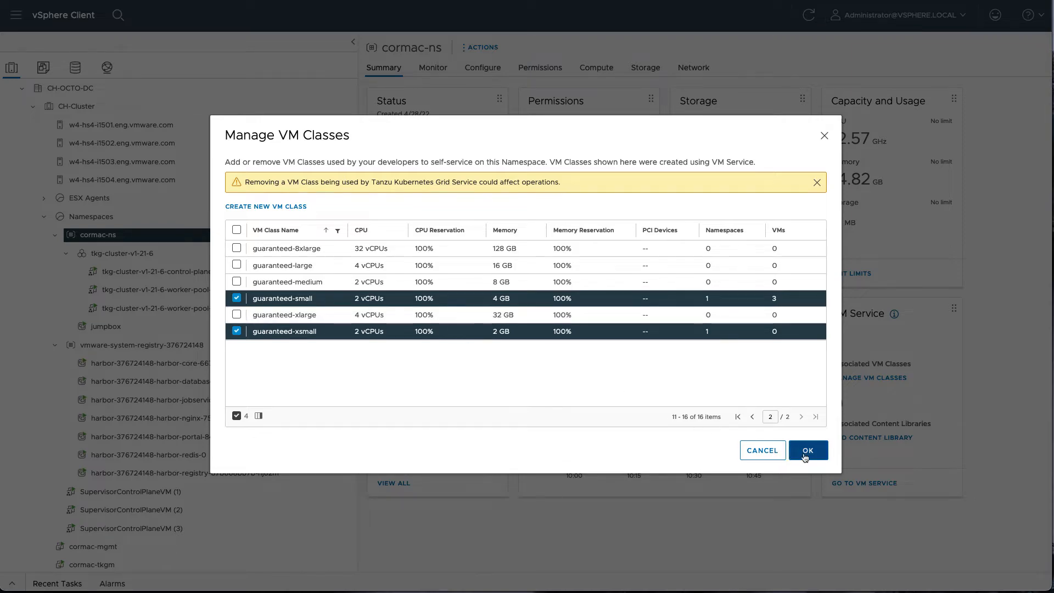
pyautogui.click(808, 450)
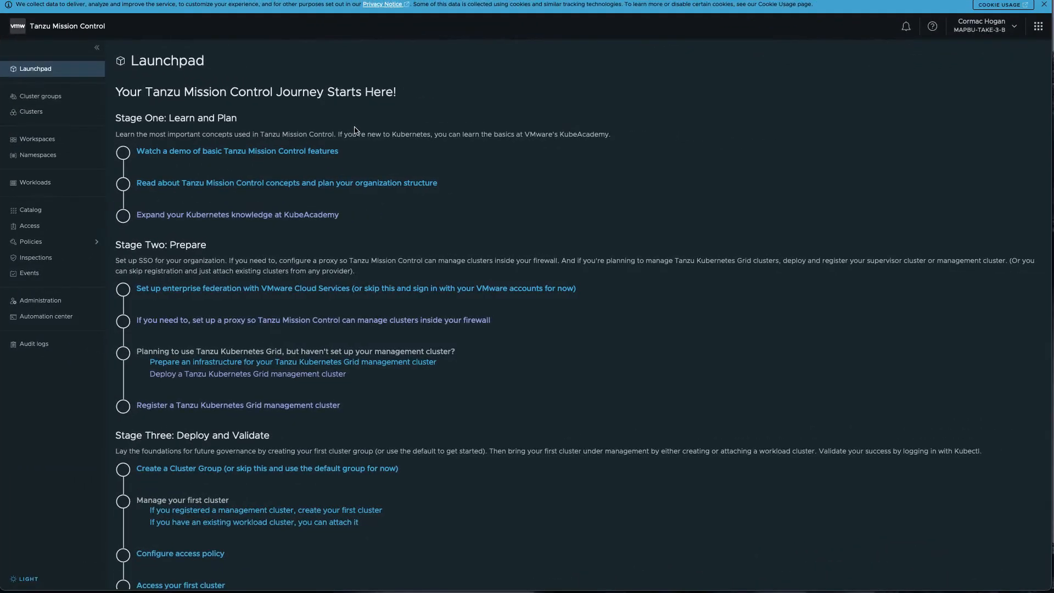
# List the workload clusters of management cluster cjh-vsphere-with-tanzu under Administration
pyautogui.click(40, 300)
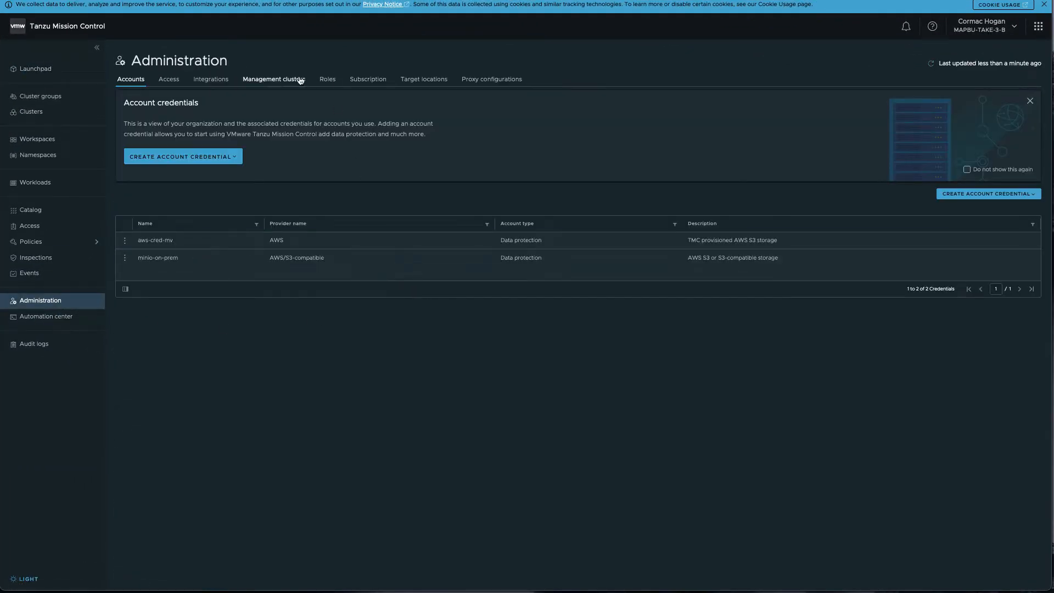
pyautogui.click(274, 78)
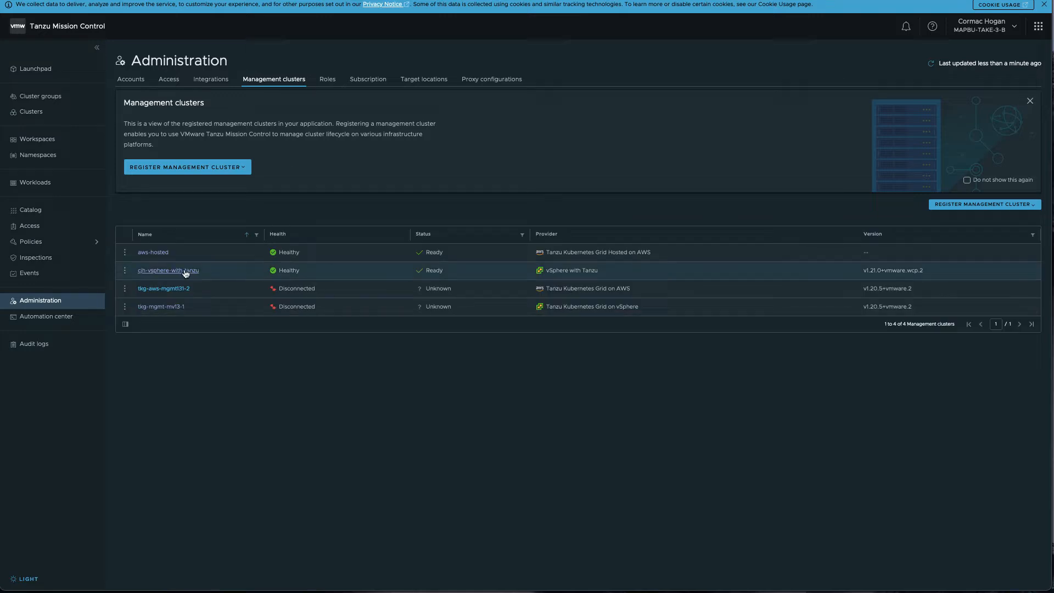
pyautogui.click(167, 270)
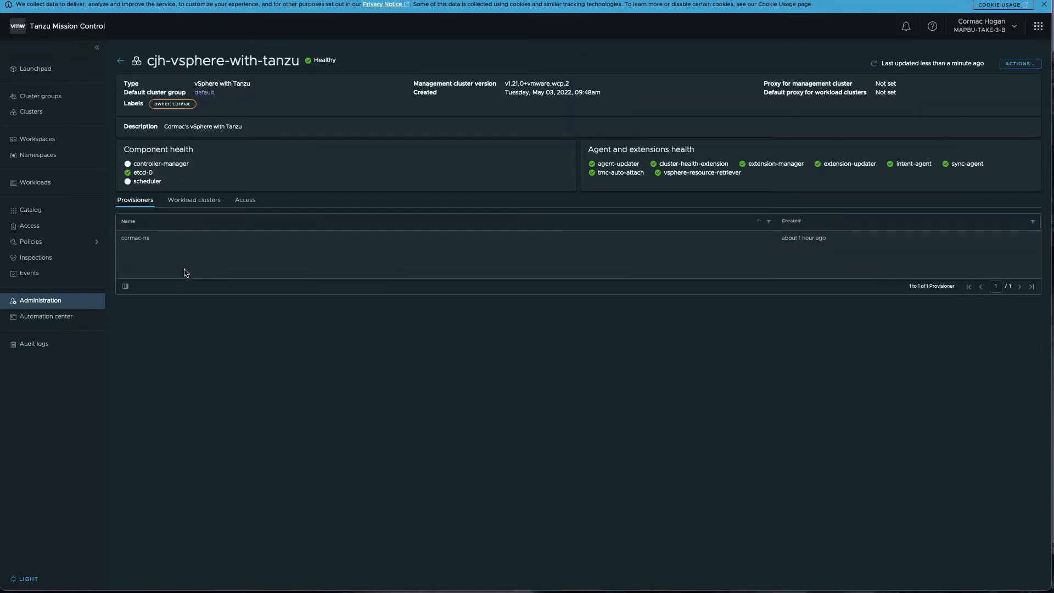
pyautogui.click(194, 200)
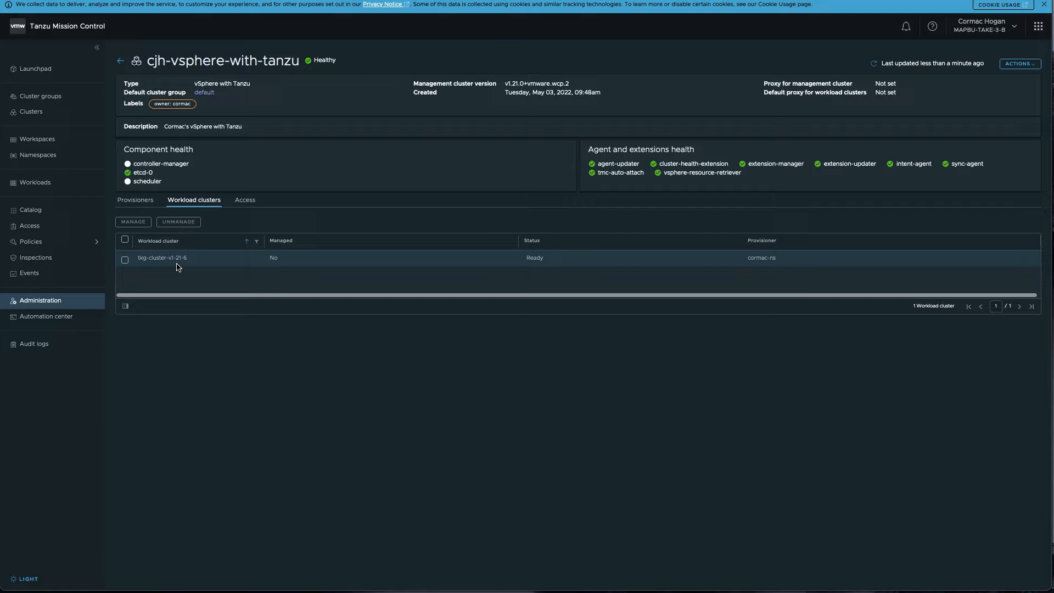
pyautogui.moveTo(218, 269)
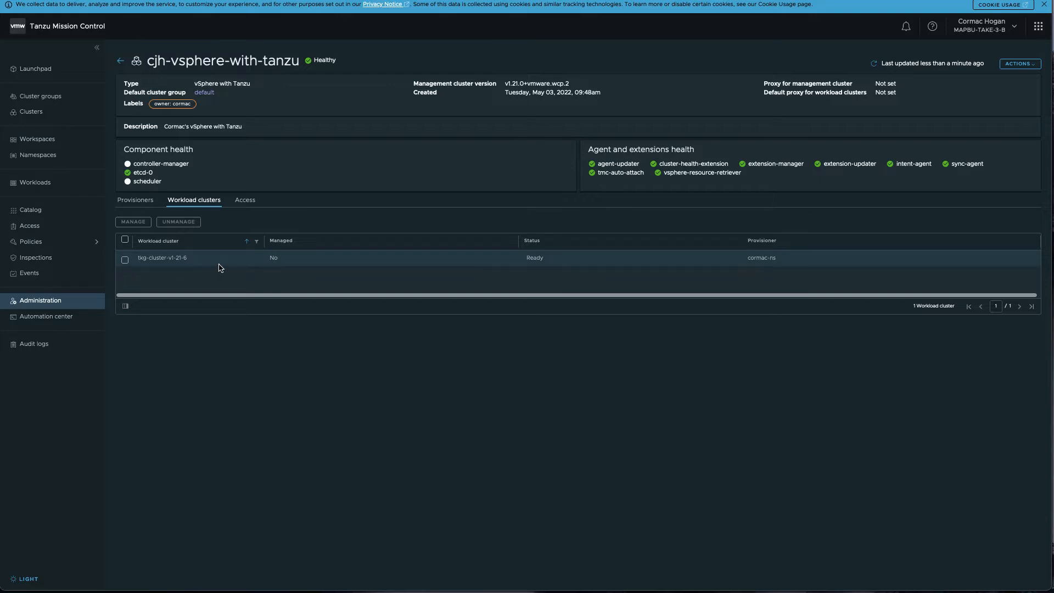
pyautogui.moveTo(30, 111)
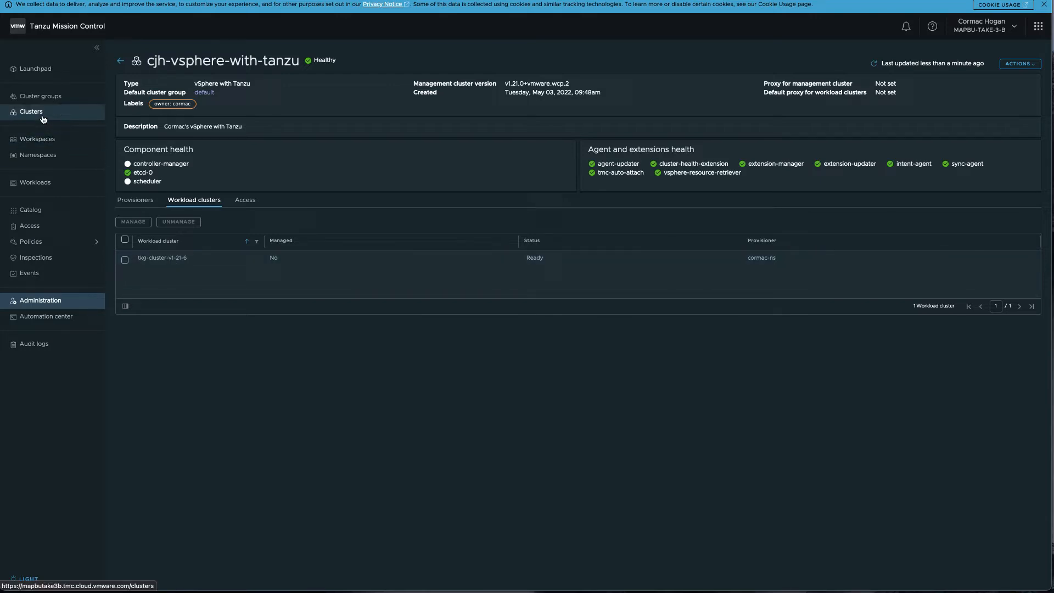
# Begin a new cluster on cjh-vsphere-with-tanzu with the cormac-ns namespace as provisioner
pyautogui.click(31, 111)
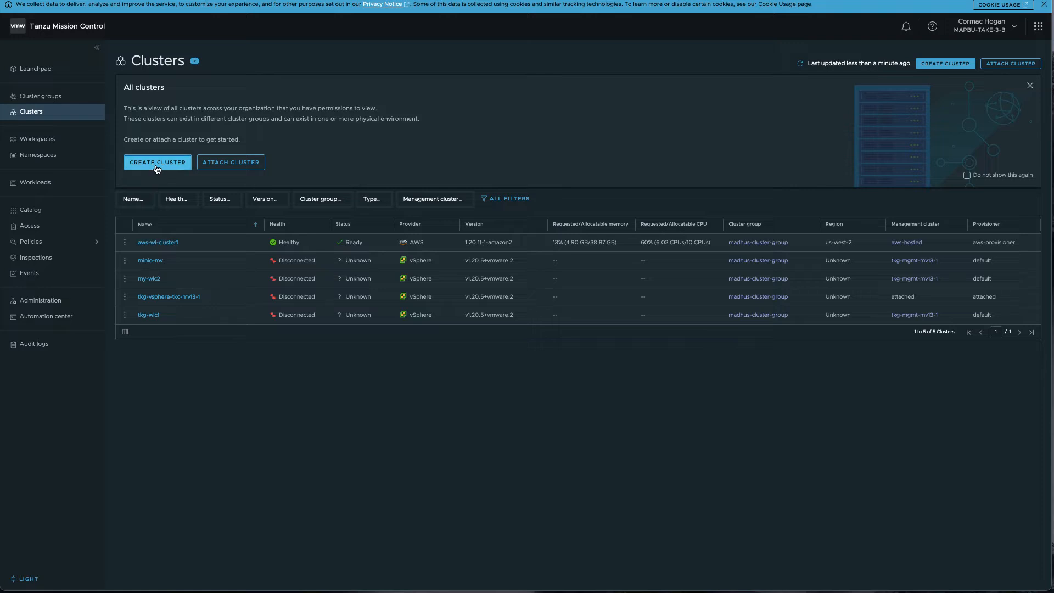
pyautogui.click(157, 162)
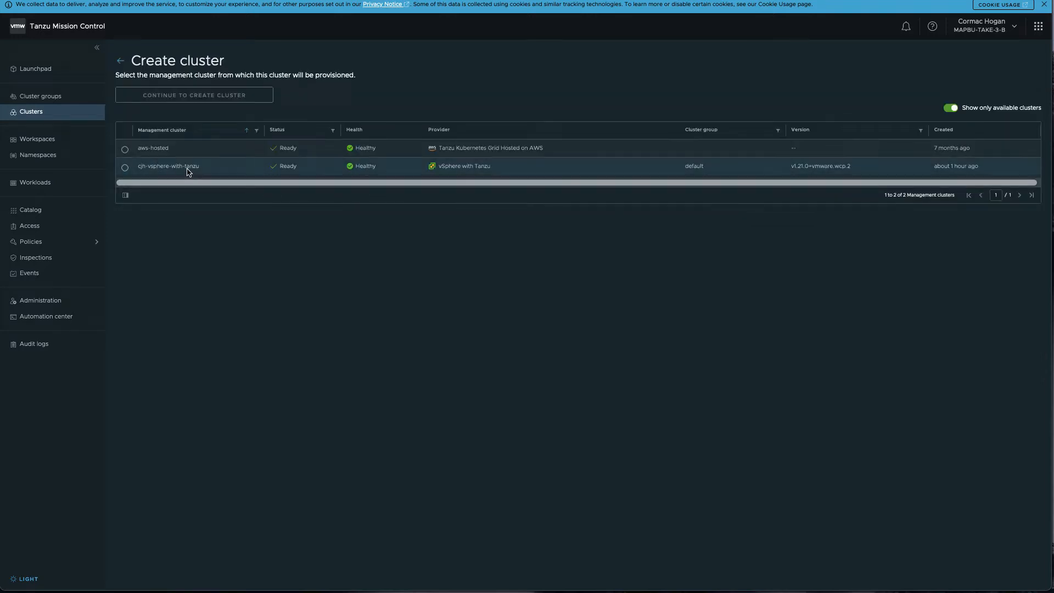
pyautogui.click(124, 166)
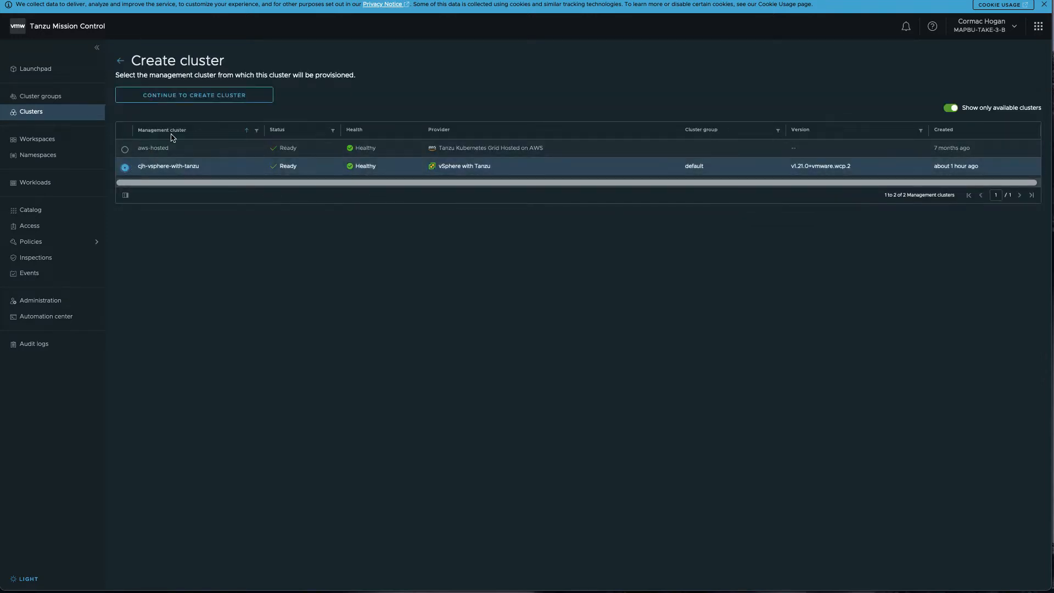
pyautogui.click(193, 95)
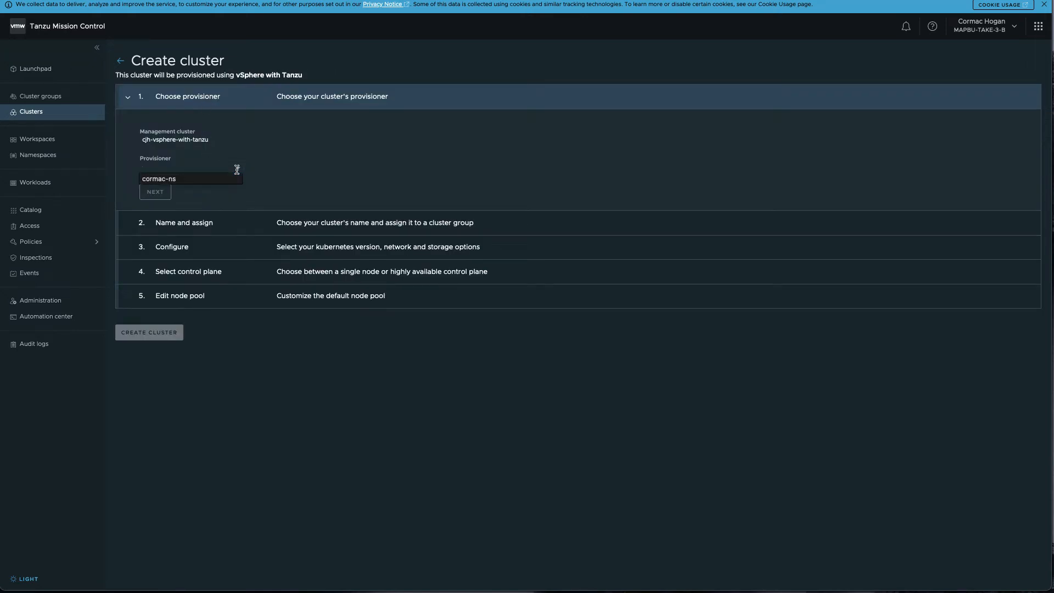
pyautogui.click(158, 178)
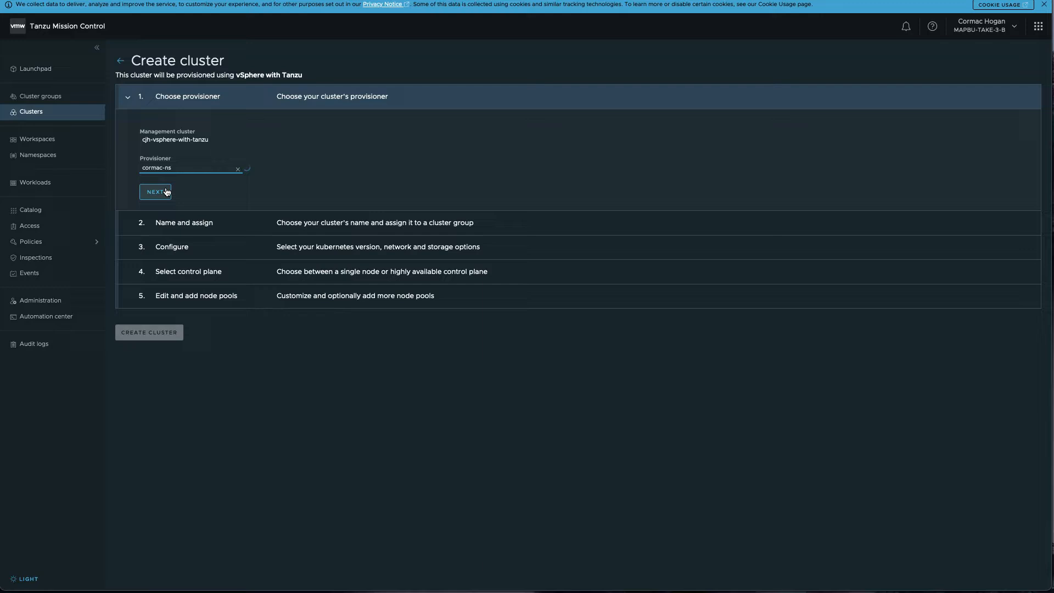
# Name the cluster cjh-workload with description 'Cormac's workload cluster'
pyautogui.click(156, 191)
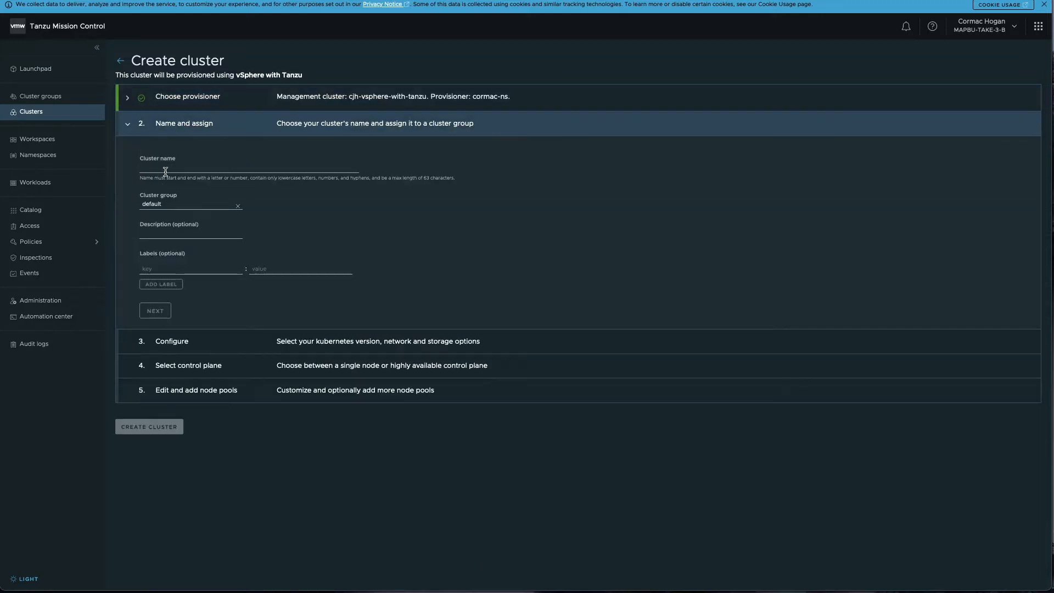
pyautogui.write('cjh')
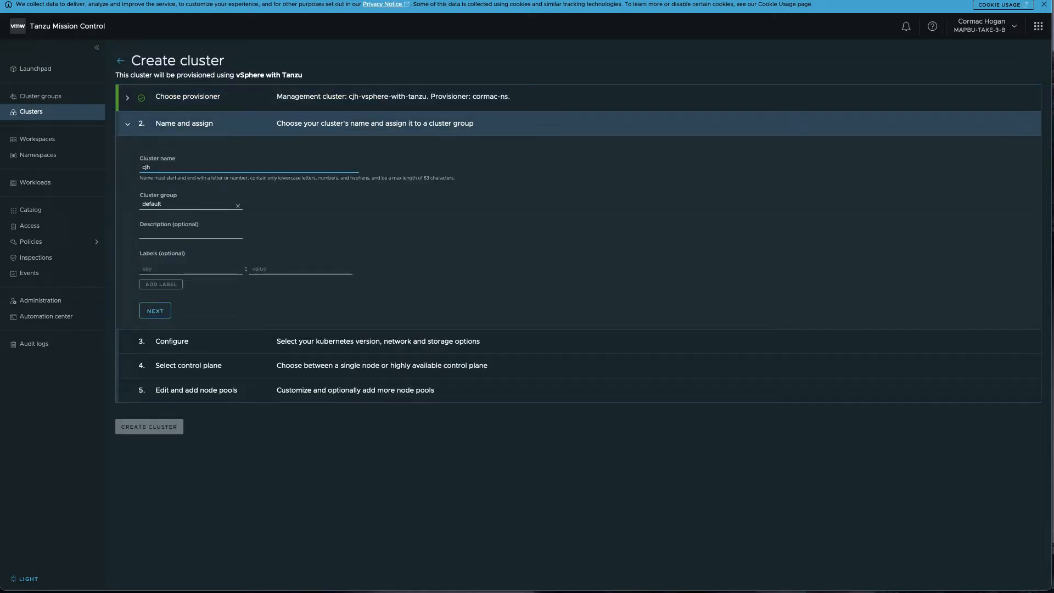
pyautogui.write('-workload')
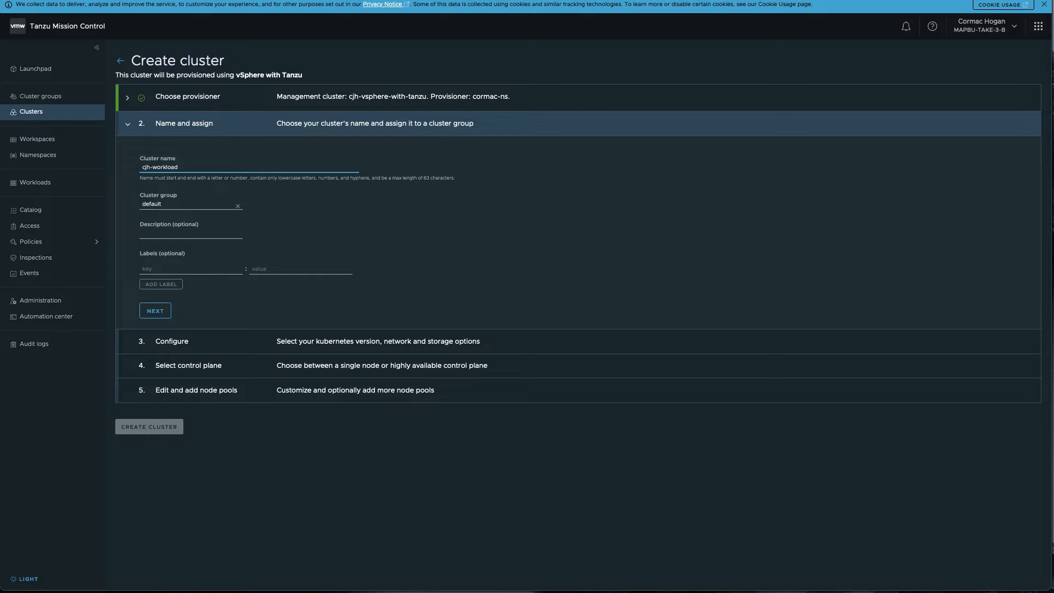
pyautogui.click(190, 233)
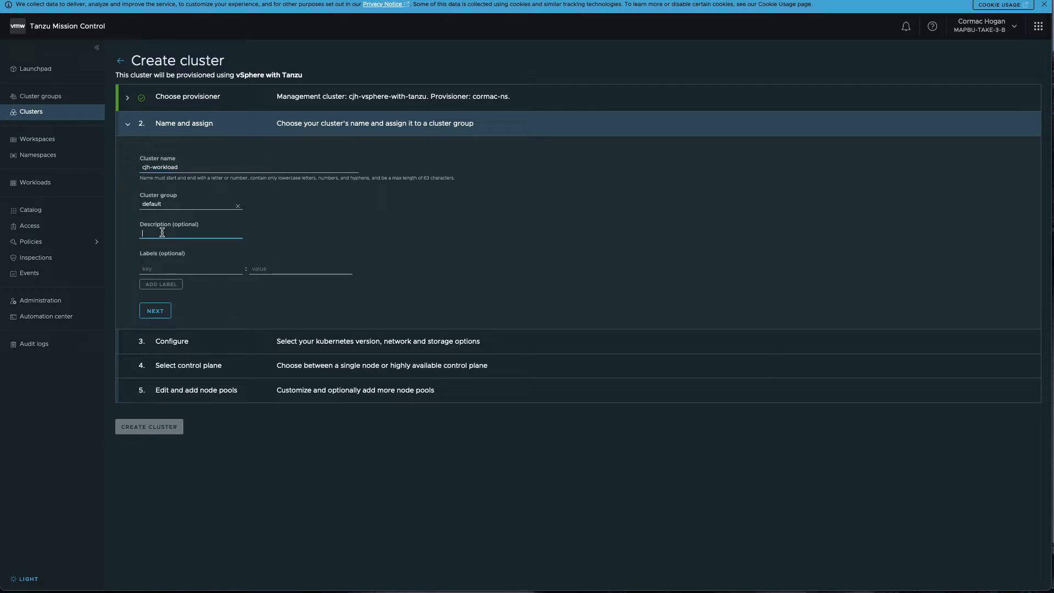
pyautogui.write("Cormac's wo")
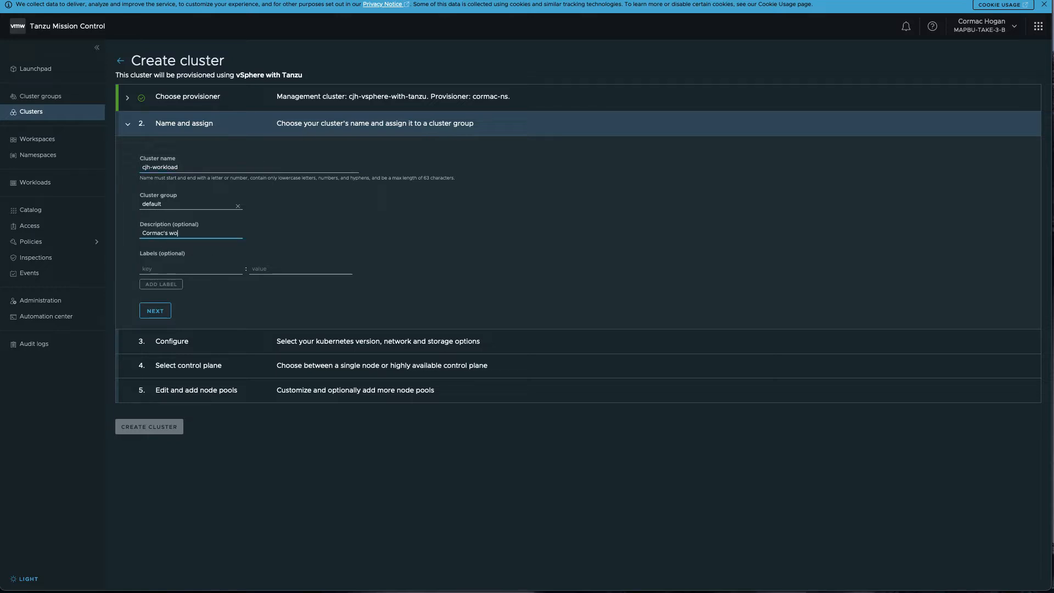
pyautogui.write('rkload cluster')
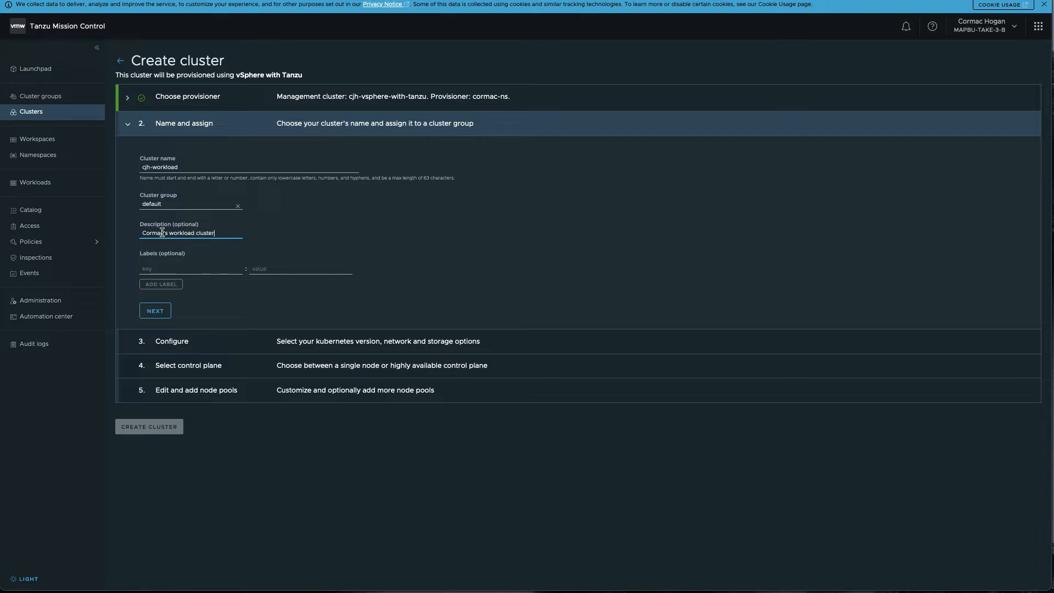
# Add the label owner:cormac and continue to the Kubernetes version choices
pyautogui.write('owner')
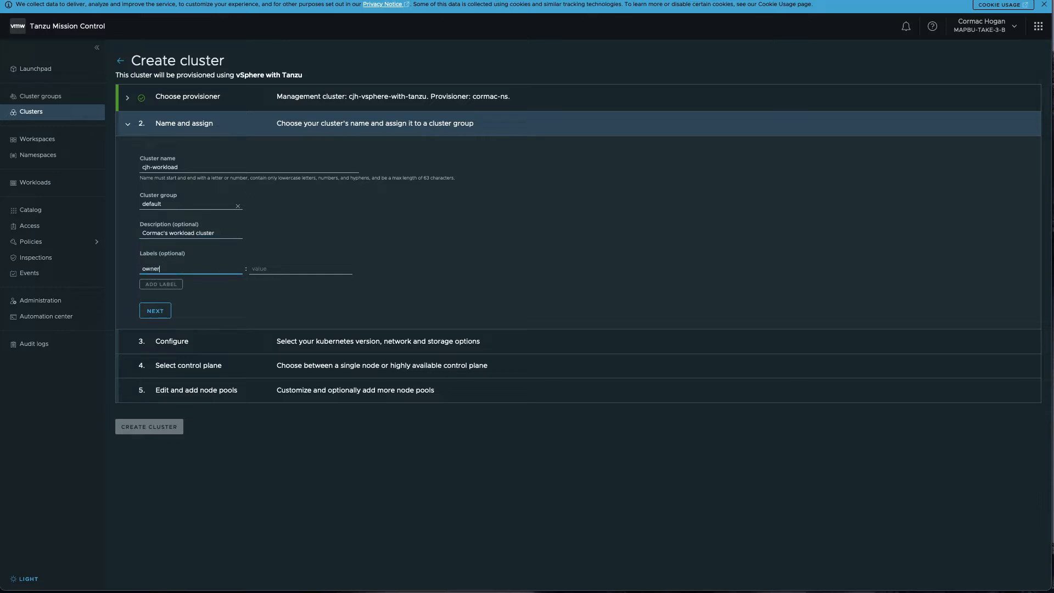
pyautogui.write('corm')
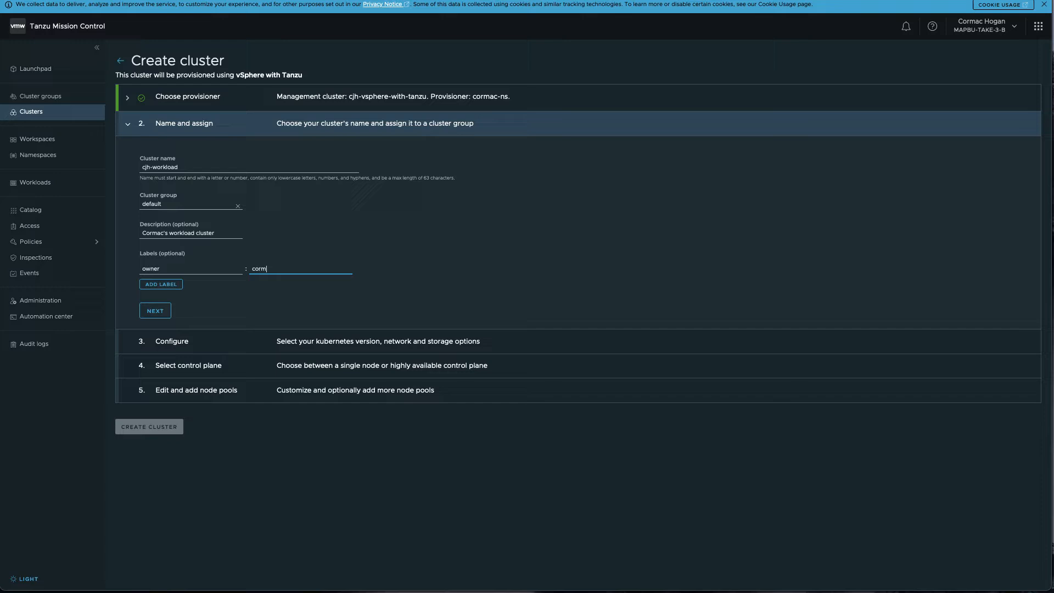
pyautogui.click(161, 283)
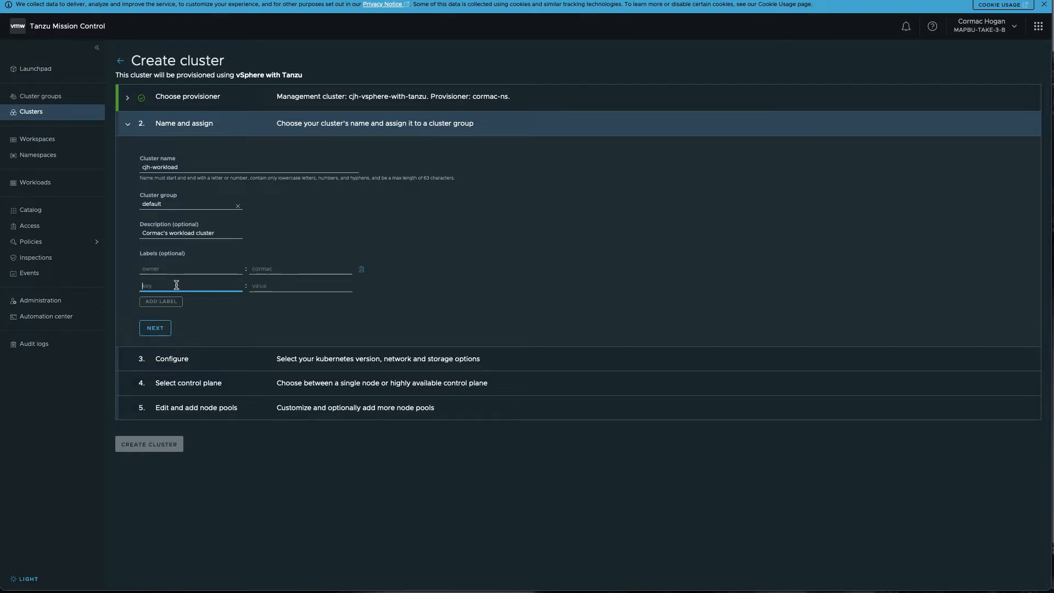
pyautogui.click(154, 328)
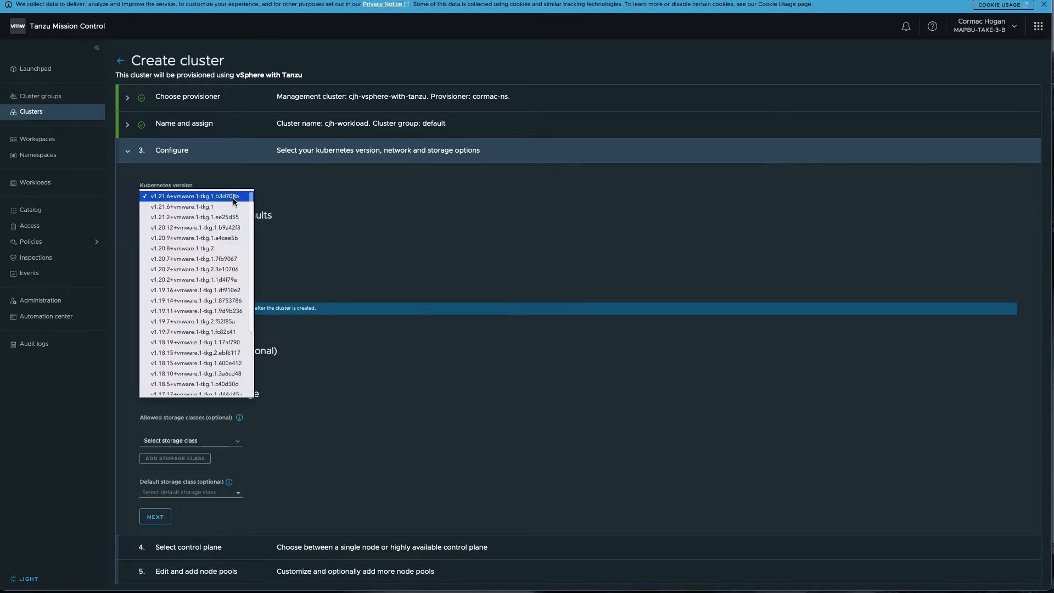
# Choose Kubernetes version v1.21.6+vmware.1-tkg.1.b3d708a, leaving pod and service CIDRs at defaults
pyautogui.click(195, 196)
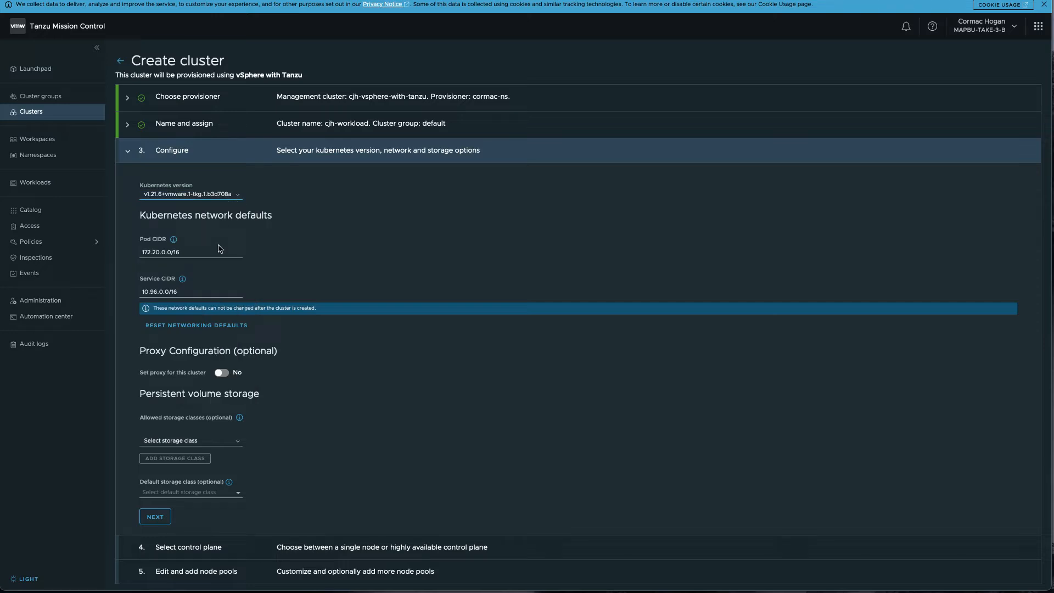
pyautogui.click(191, 291)
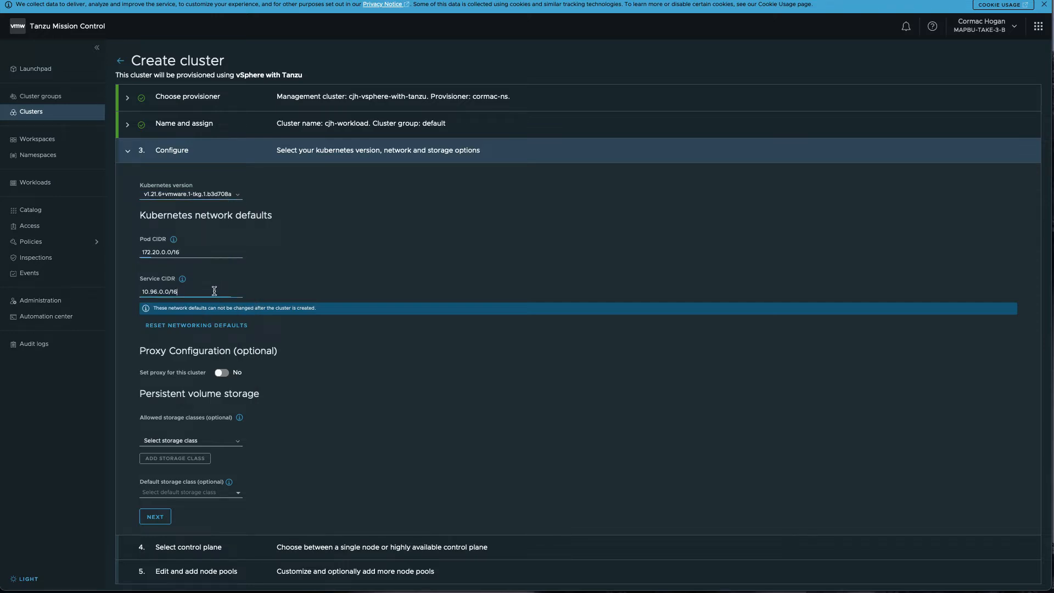
pyautogui.moveTo(261, 317)
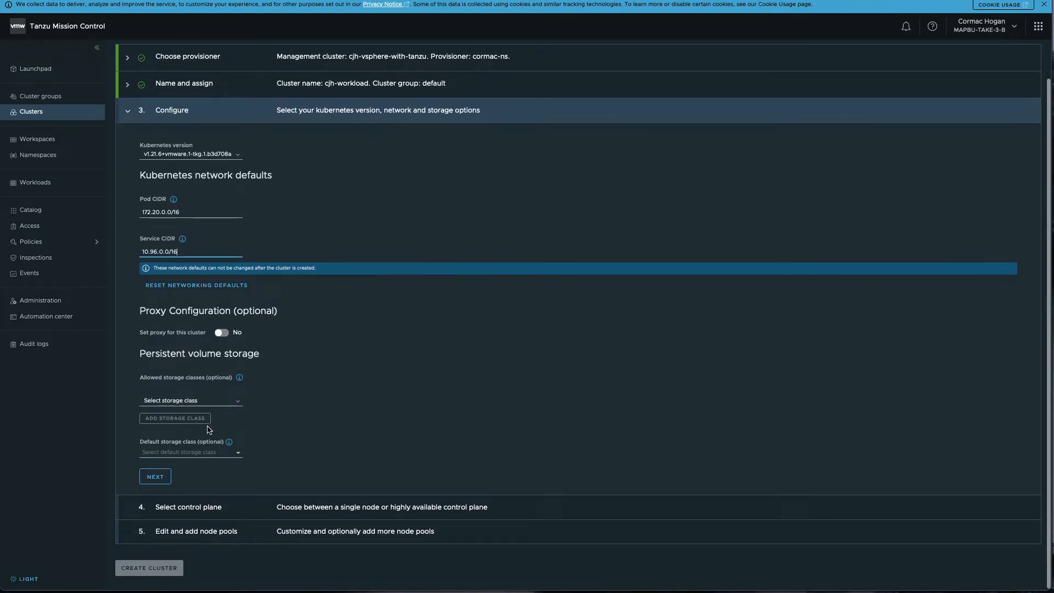
# Accept the network settings and select a highly available control plane
pyautogui.click(155, 476)
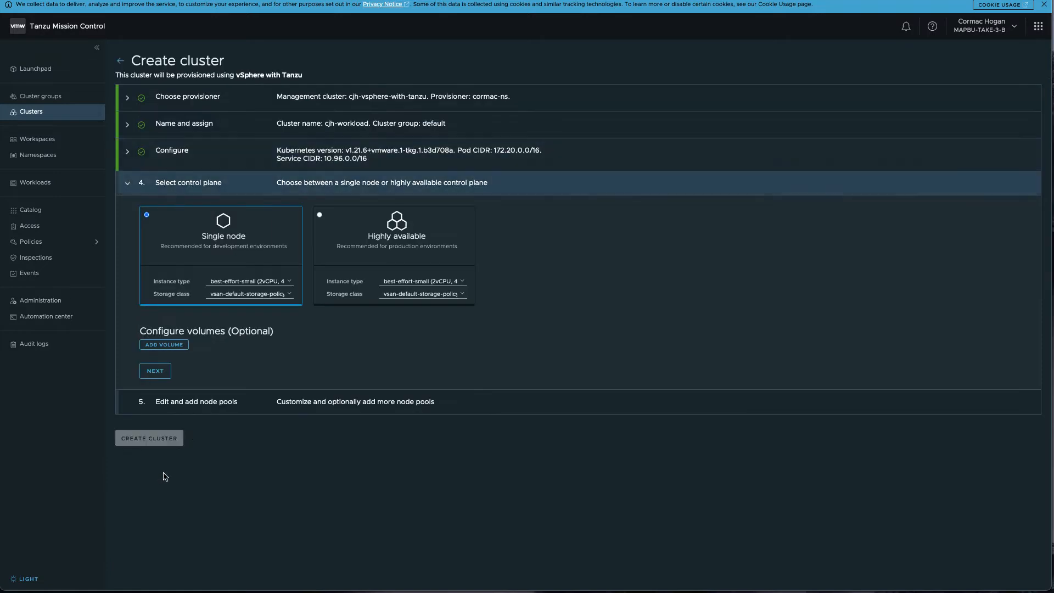
pyautogui.moveTo(374, 257)
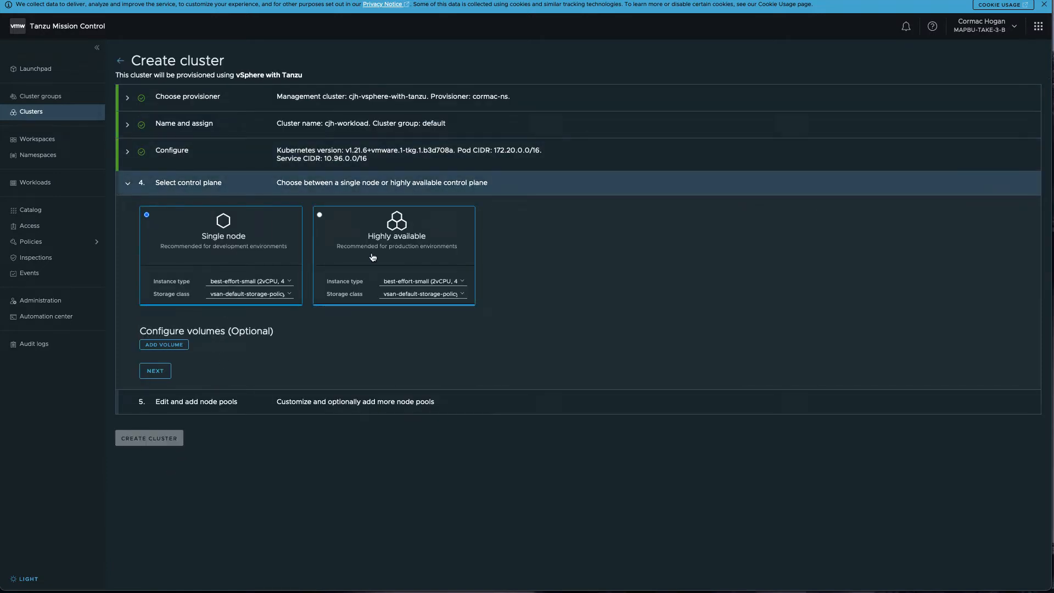
pyautogui.click(393, 255)
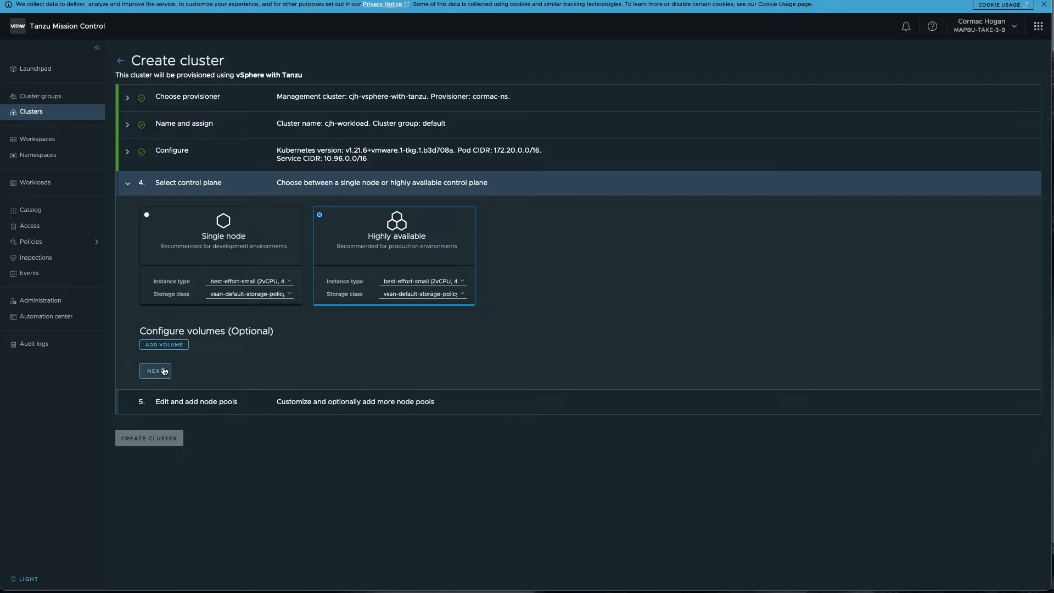
pyautogui.click(155, 371)
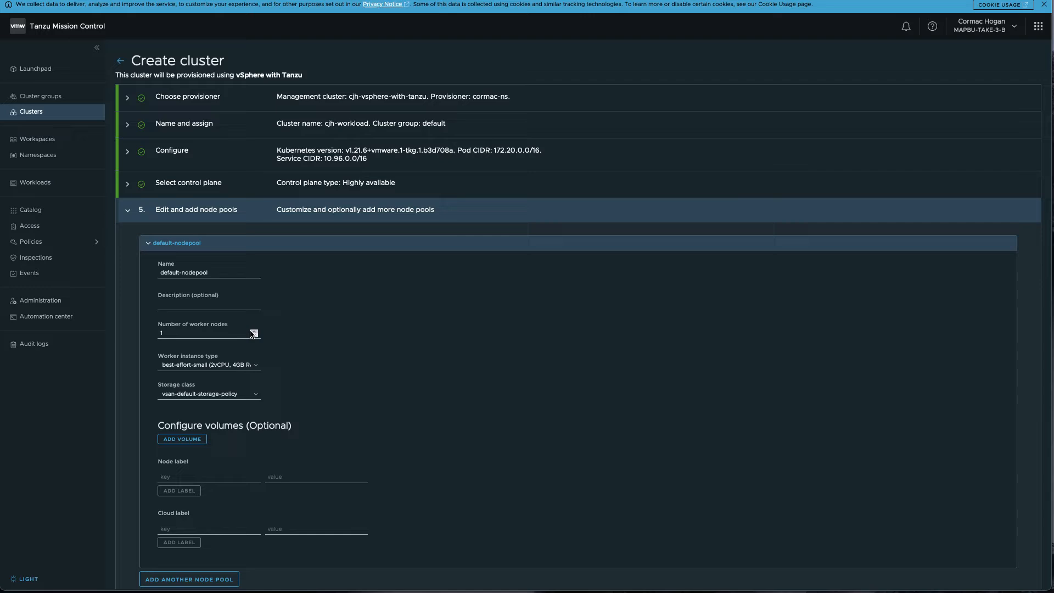
# Set default-nodepool to 3 worker nodes, keeping the best-effort-small instance type
pyautogui.click(254, 331)
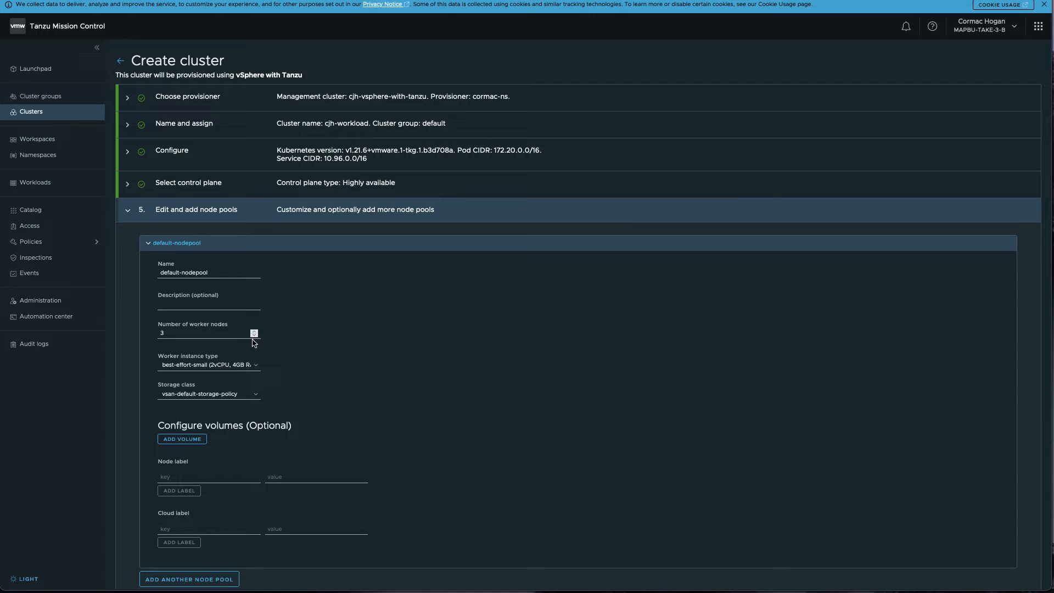
pyautogui.click(209, 365)
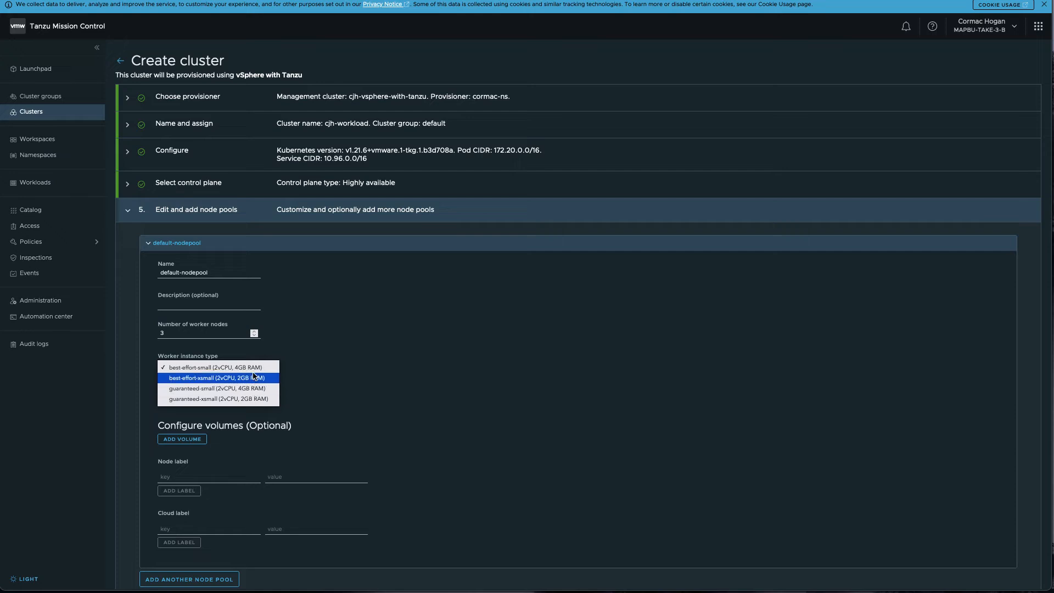
pyautogui.click(213, 367)
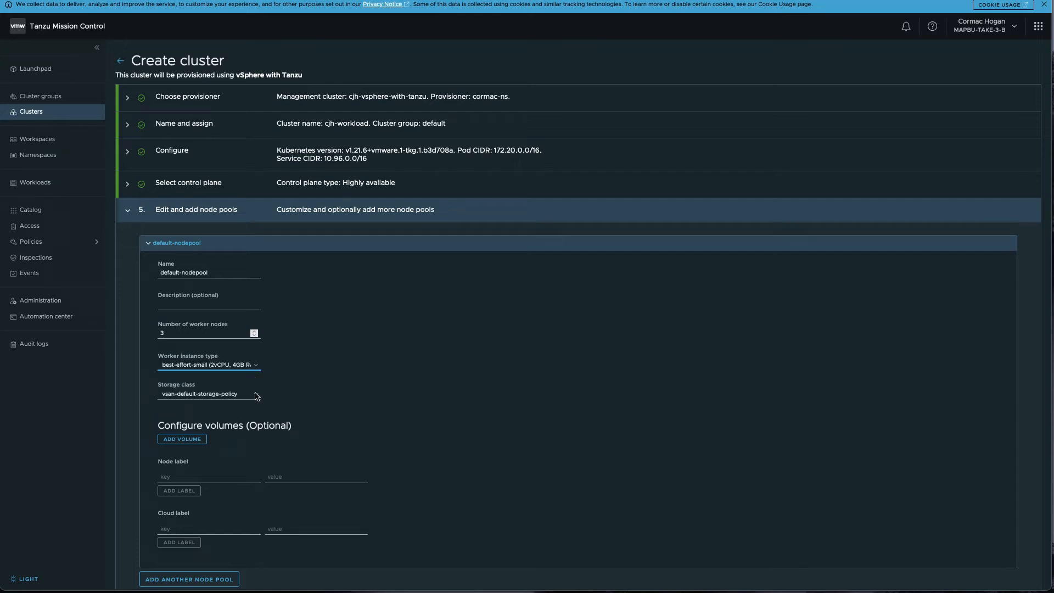
pyautogui.click(208, 393)
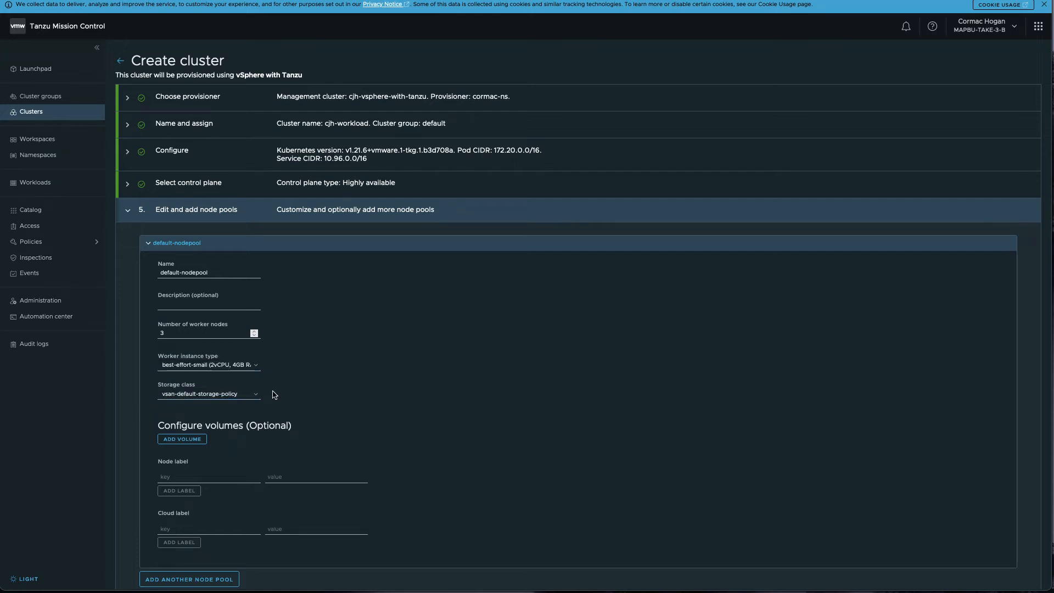
pyautogui.scroll(-3)
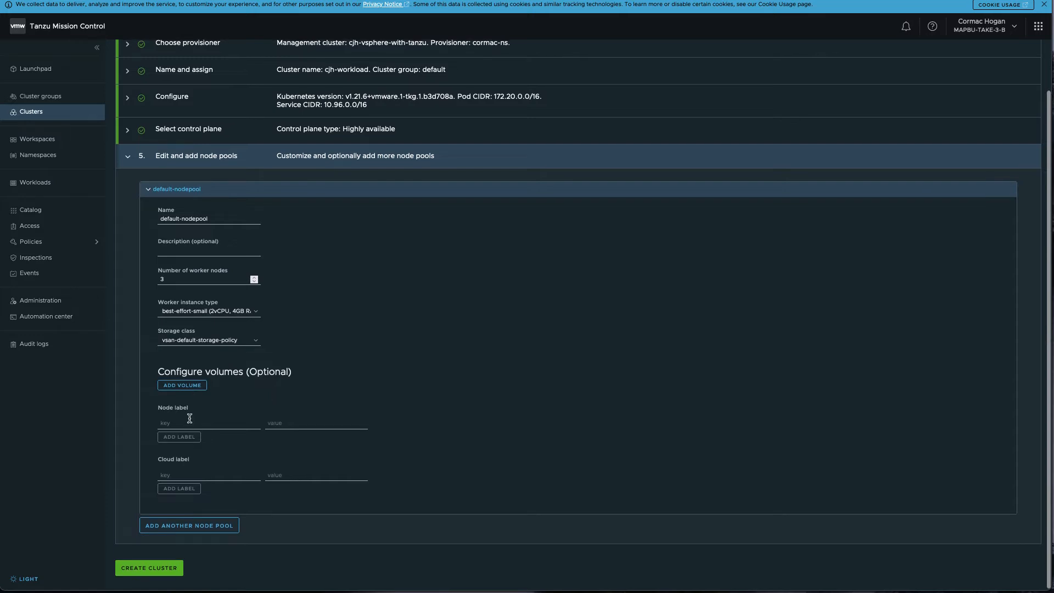
pyautogui.moveTo(201, 502)
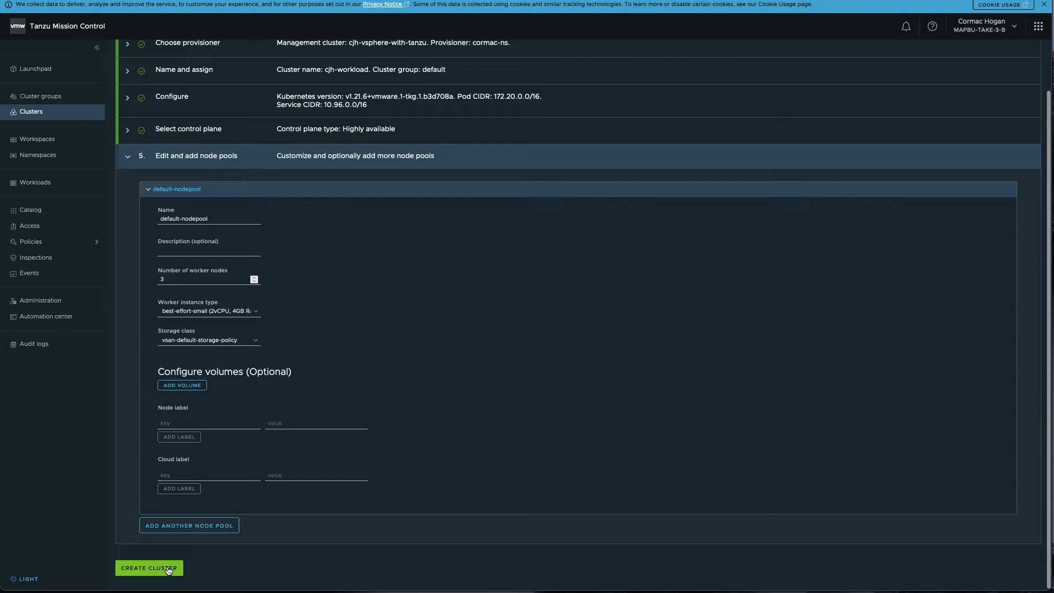
# Submit creation of the cjh-workload cluster
pyautogui.click(149, 567)
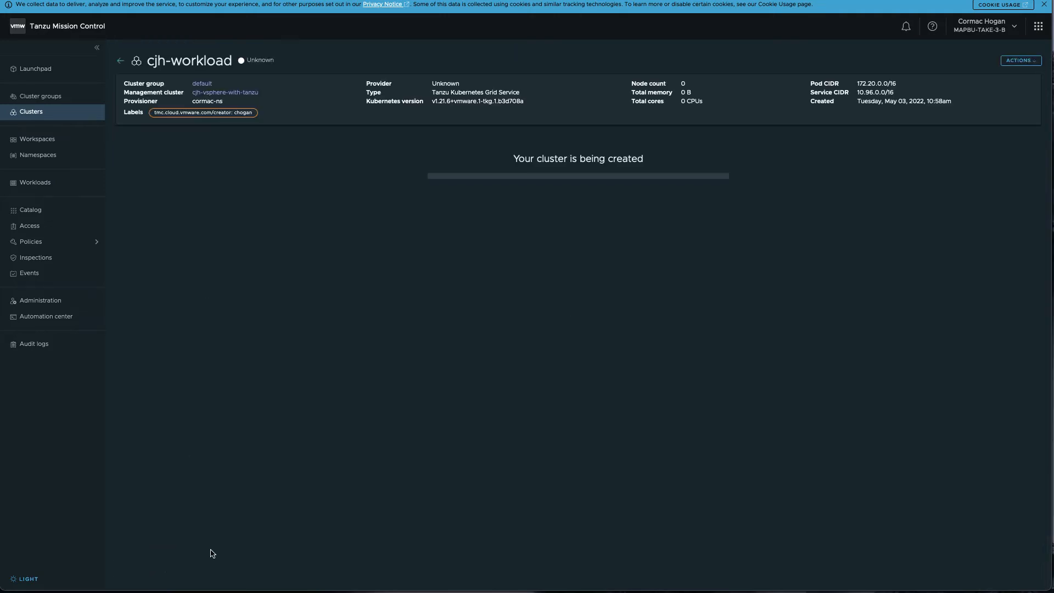
pyautogui.moveTo(171, 22)
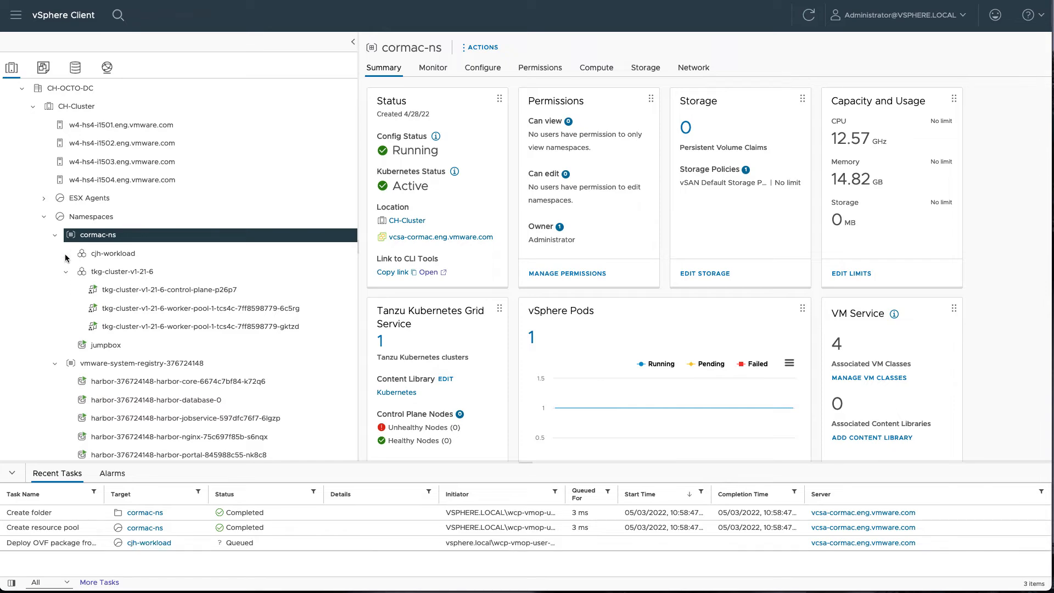
# Watch cjh-workload's three control-plane and three worker VMs deploy, then return to cormac-ns
pyautogui.click(112, 252)
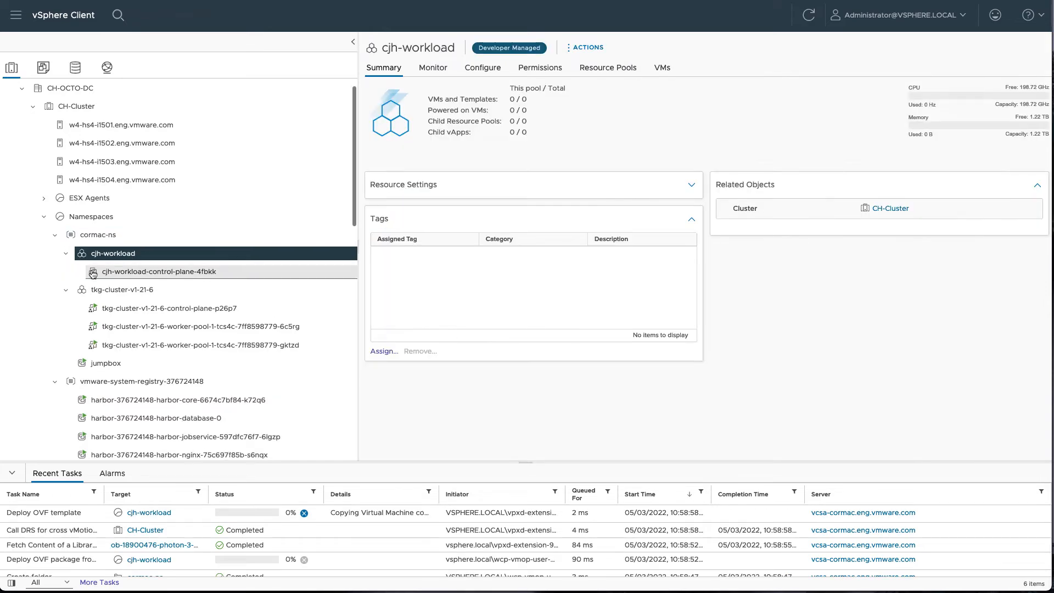
pyautogui.moveTo(133, 275)
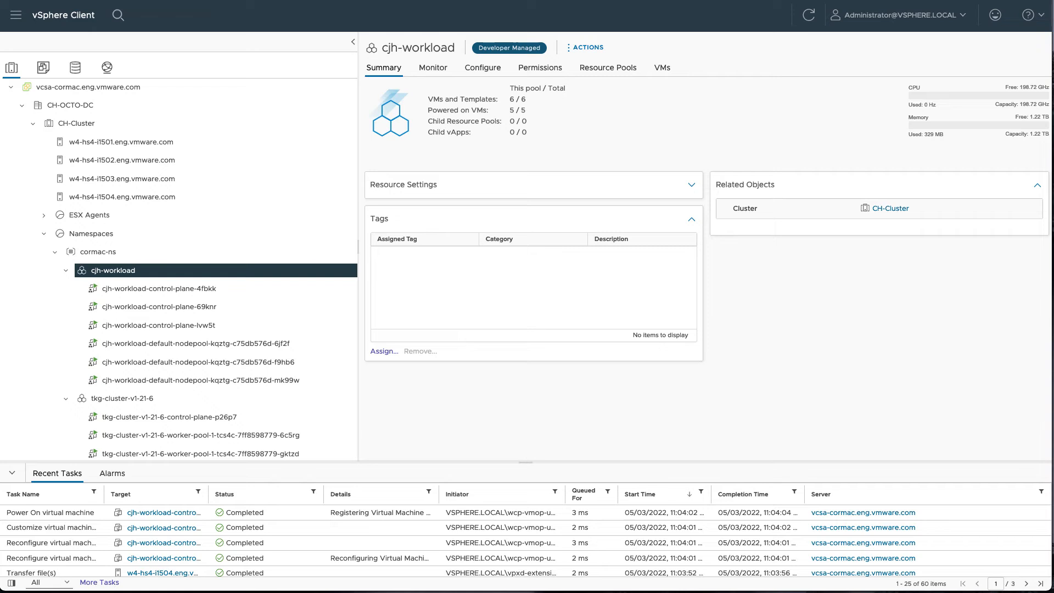
pyautogui.click(105, 251)
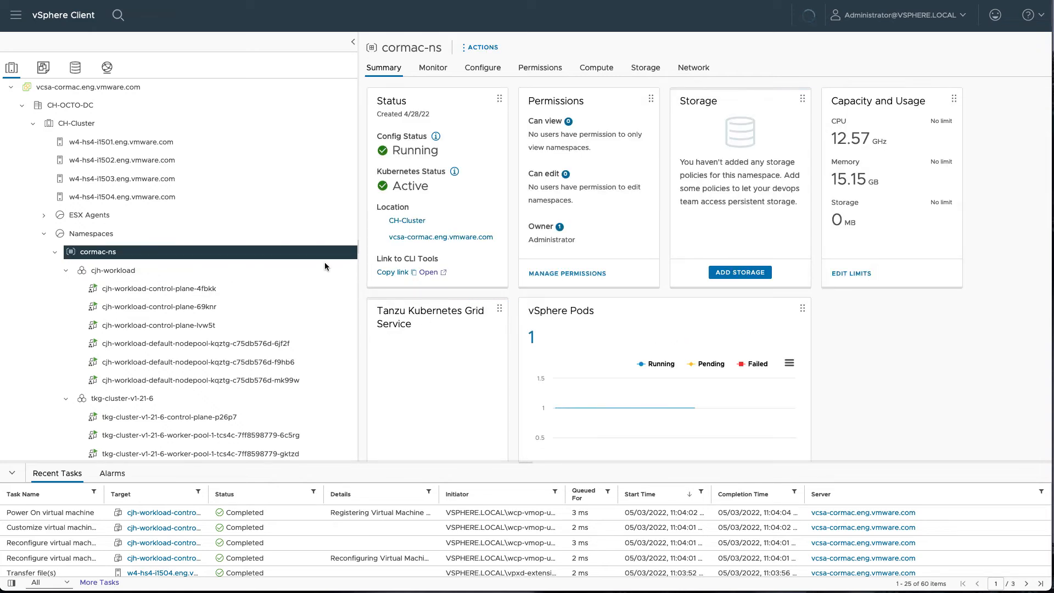
# Show cjh-workload Running with 3 workers among the cormac-ns Tanzu Kubernetes clusters
pyautogui.click(809, 15)
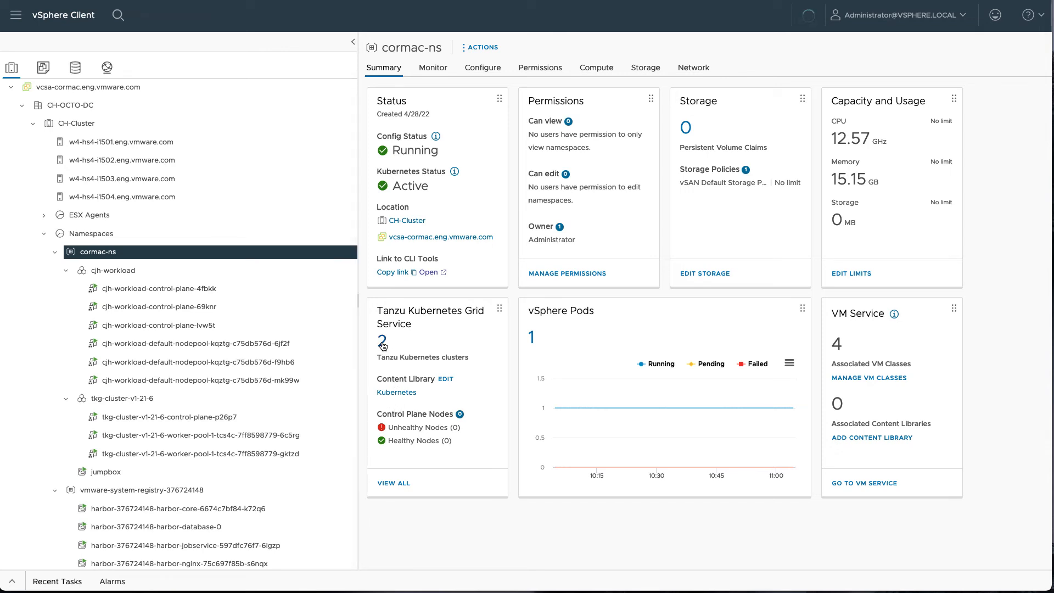
pyautogui.click(596, 67)
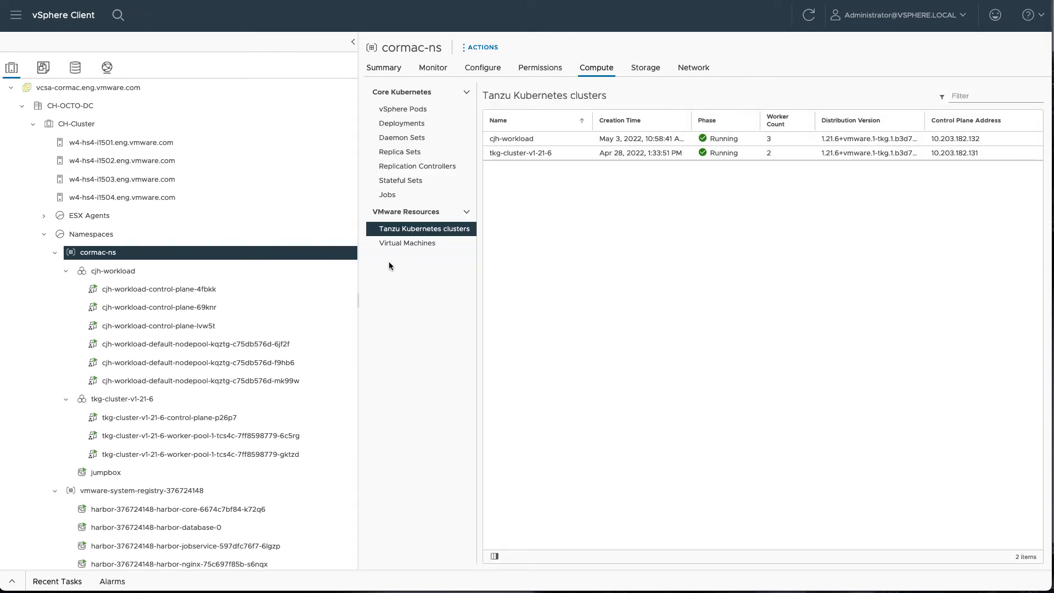
pyautogui.click(408, 243)
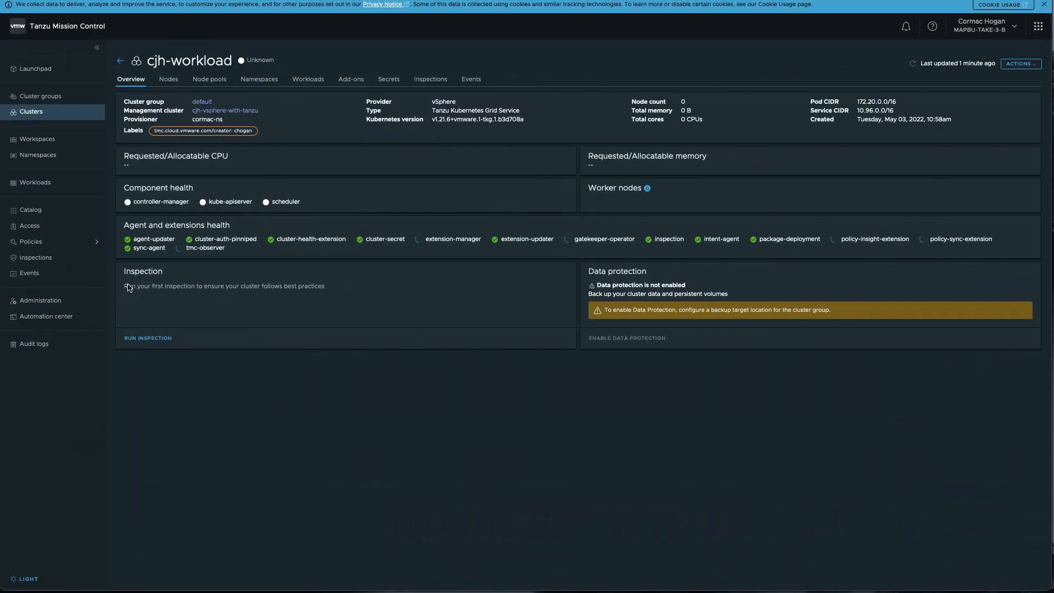
pyautogui.moveTo(133, 281)
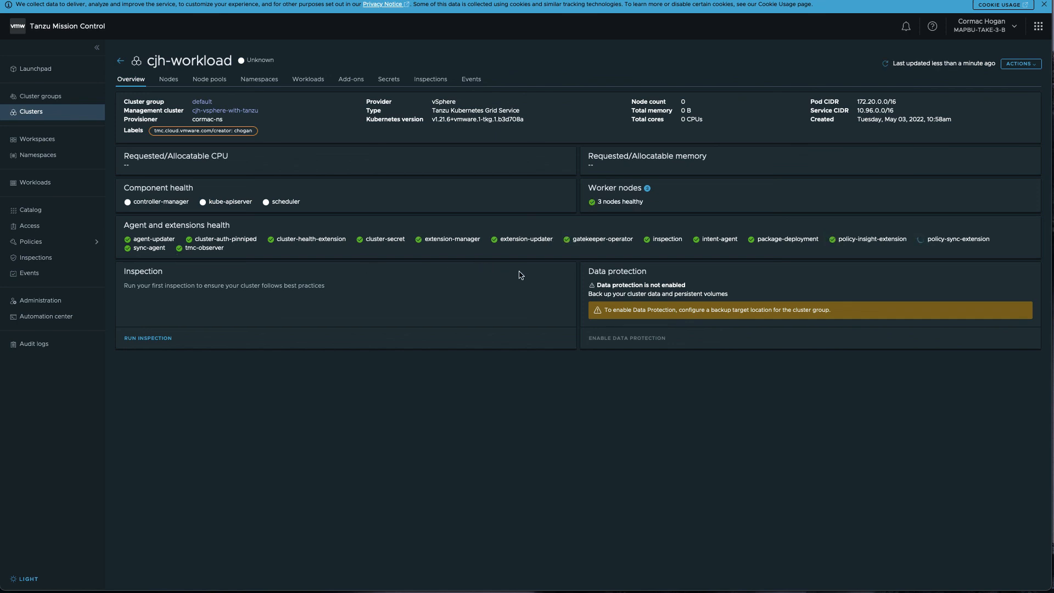
pyautogui.moveTo(519, 276)
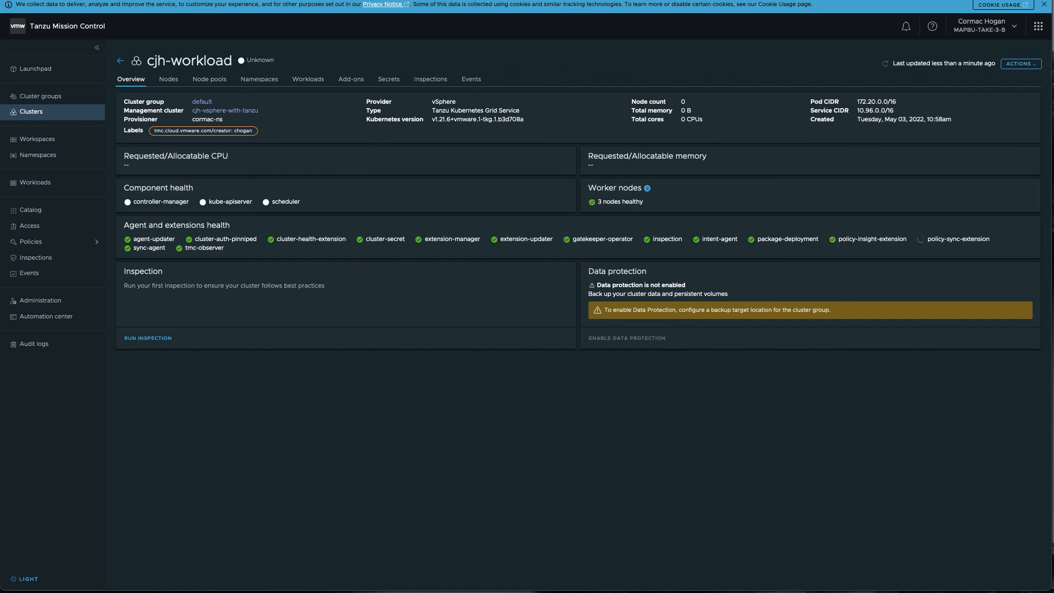